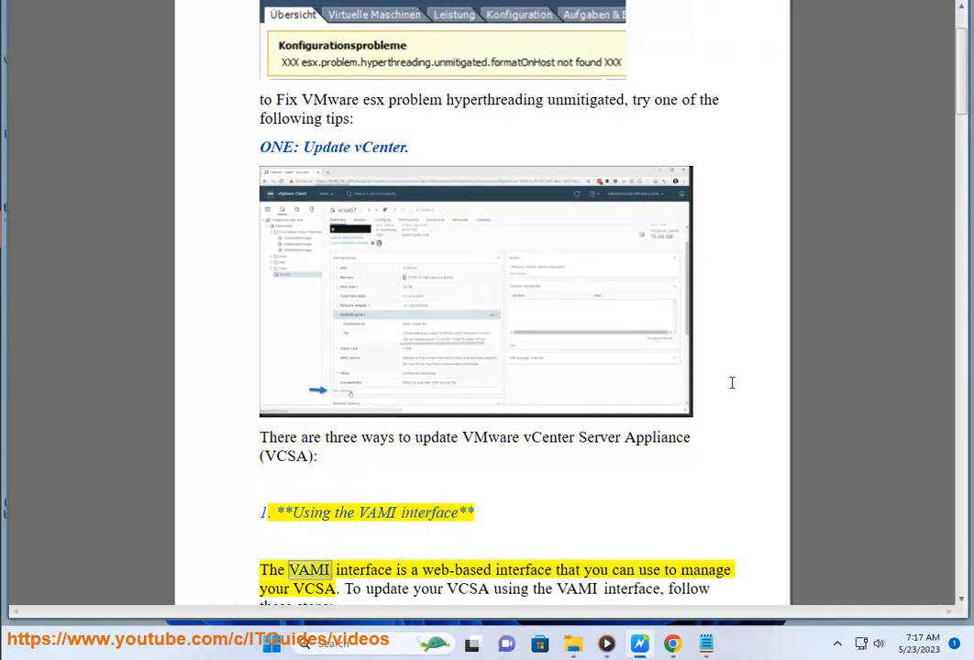
Follow Read Aloud from the hyperthreading tips down to VAMI step 5 'Check for Updates'
double_click(704, 568)
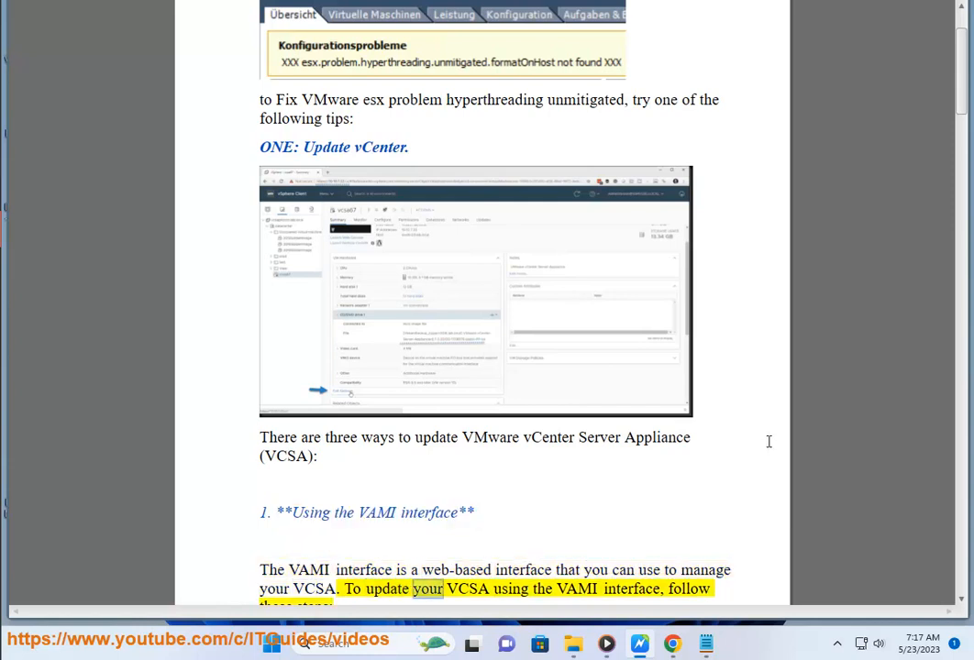
scroll("down", 3)
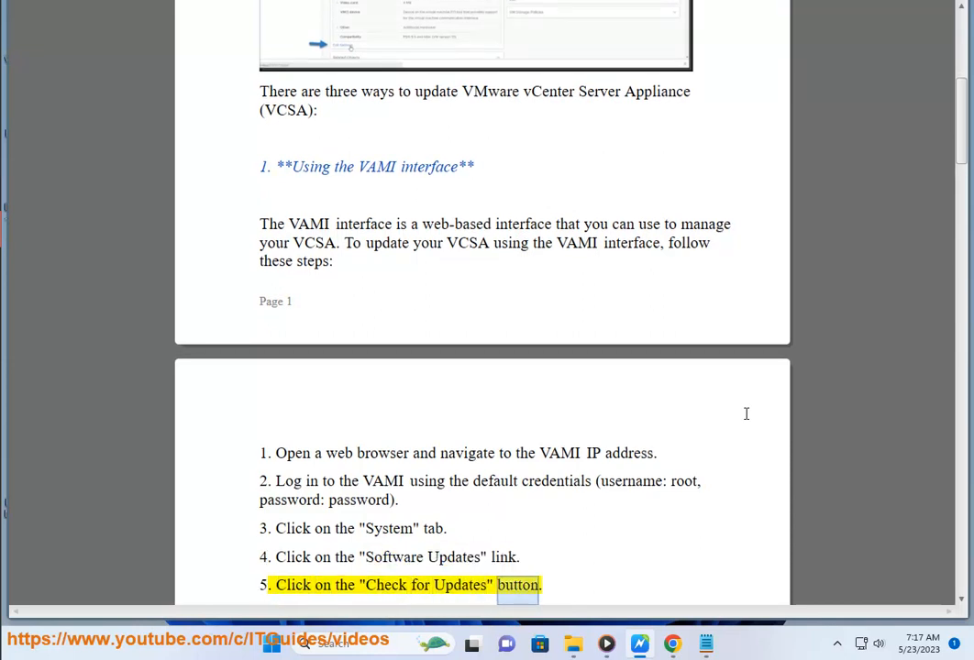
Follow Read Aloud past VAMI steps 6–7 and the KB source to 'Using the Update Manager'
scroll("down", 3)
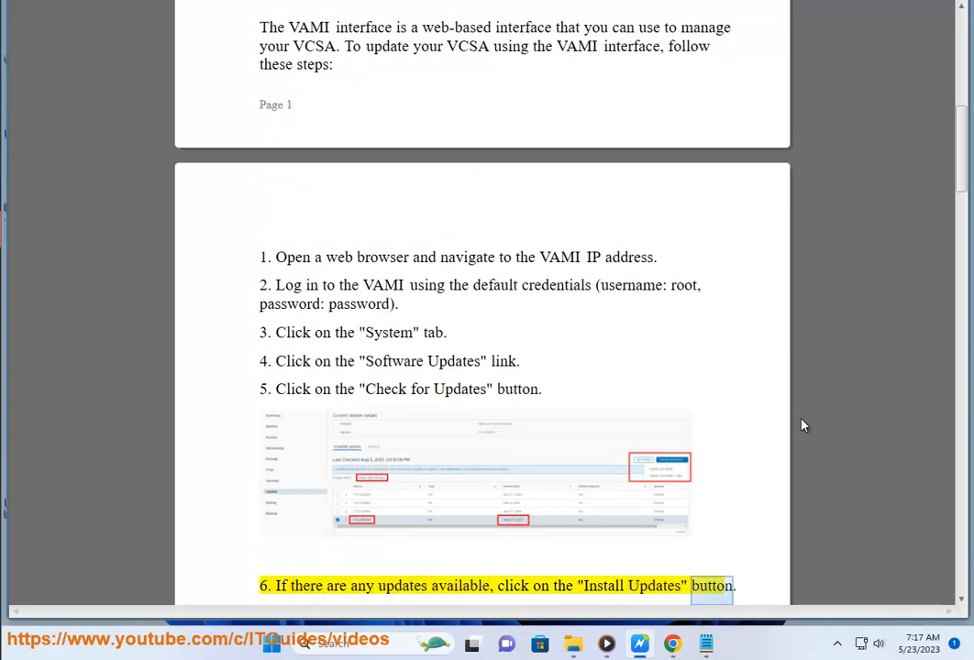
scroll("down", 3)
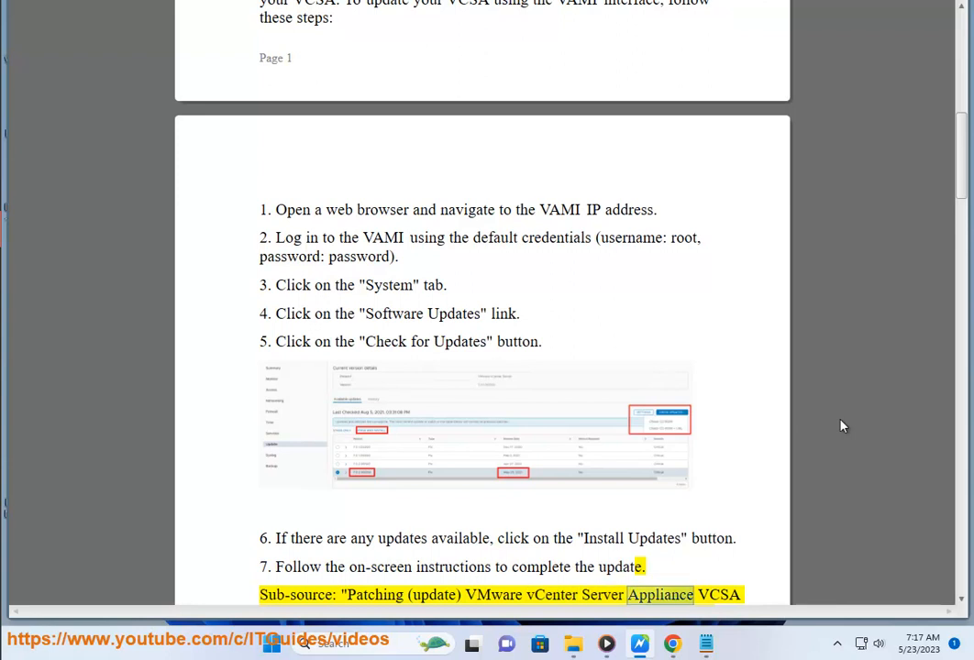
scroll("down", 3)
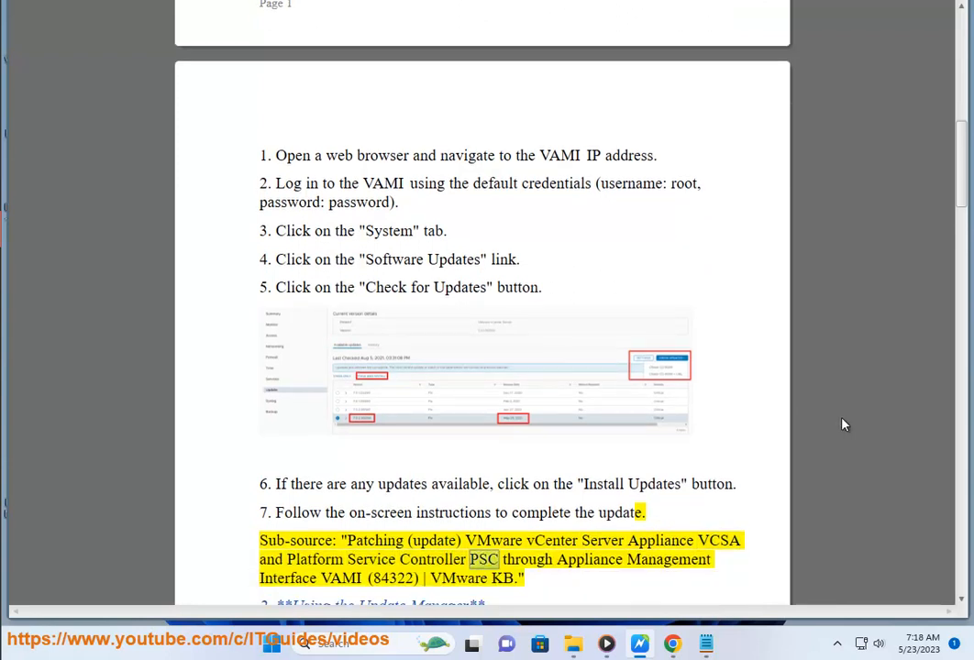
double_click(341, 578)
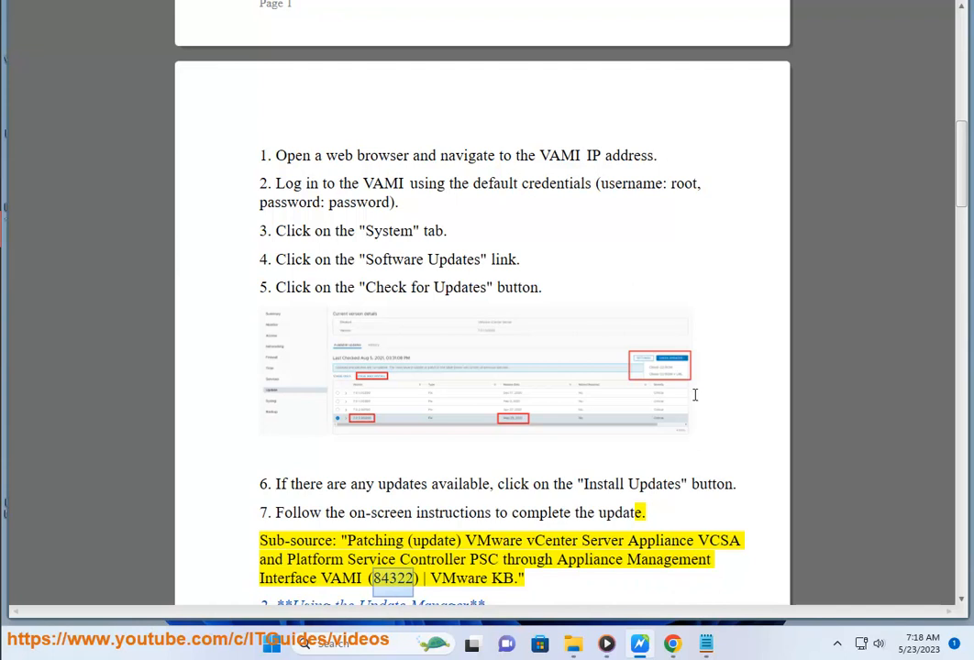
scroll("down", 3)
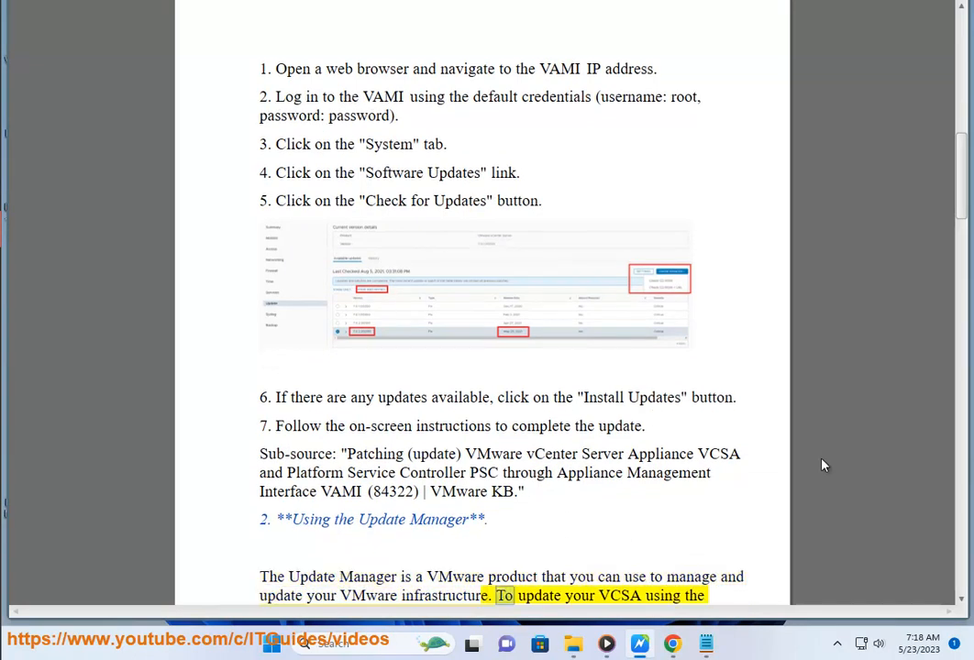
Follow Read Aloud through Update Manager steps 1–6 to the 'Using the command line' heading
scroll("down", 3)
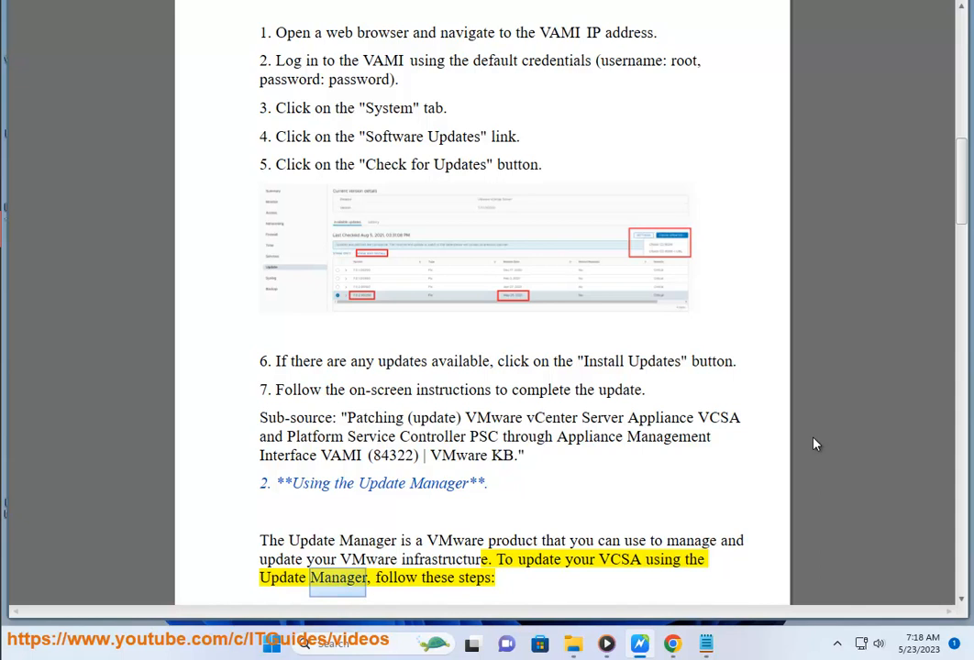
scroll("down", 3)
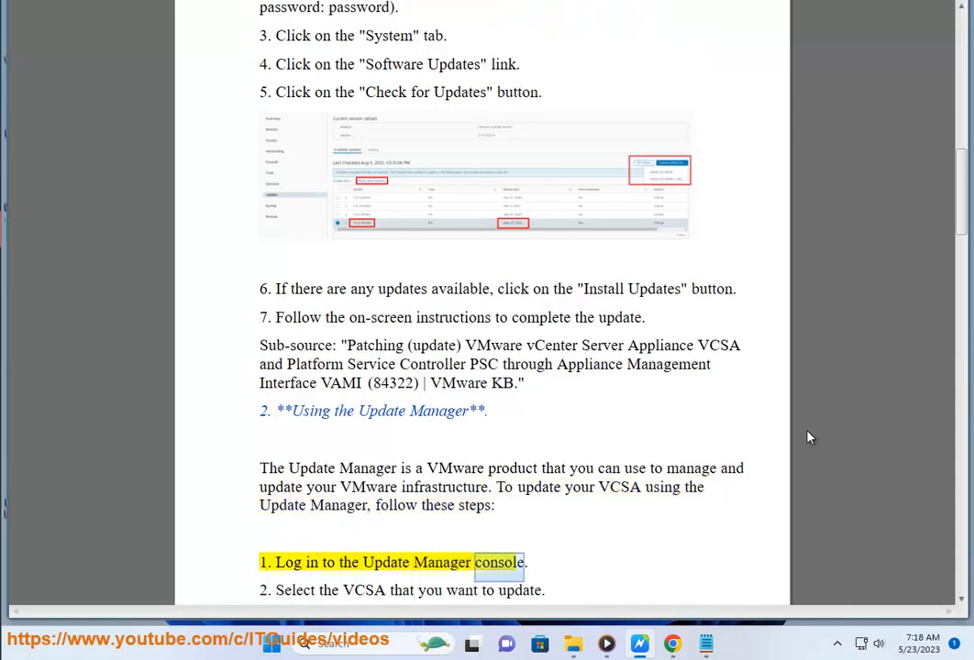
scroll("down", 3)
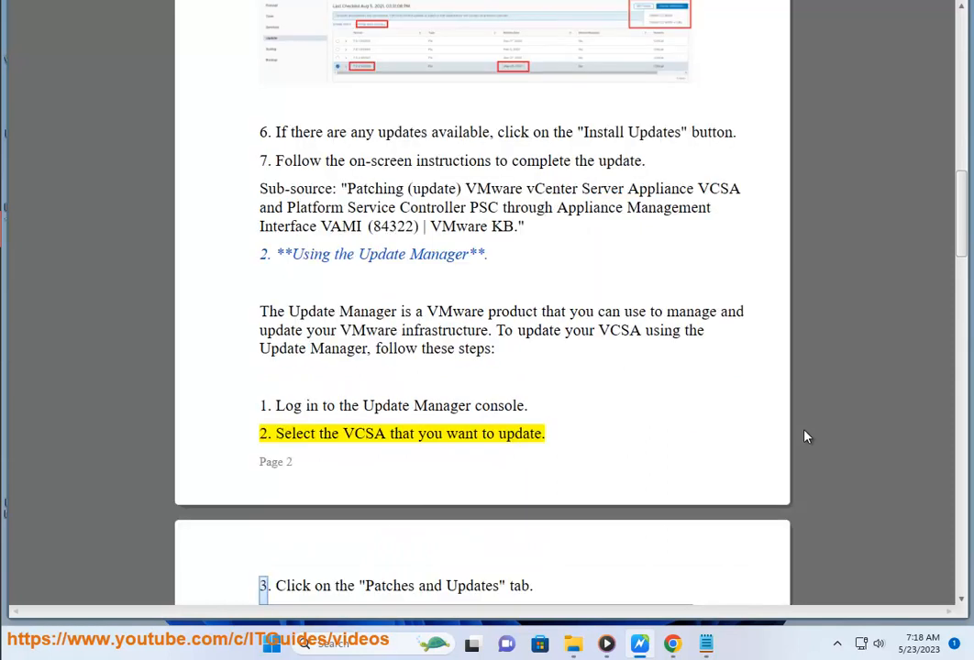
scroll("down", 3)
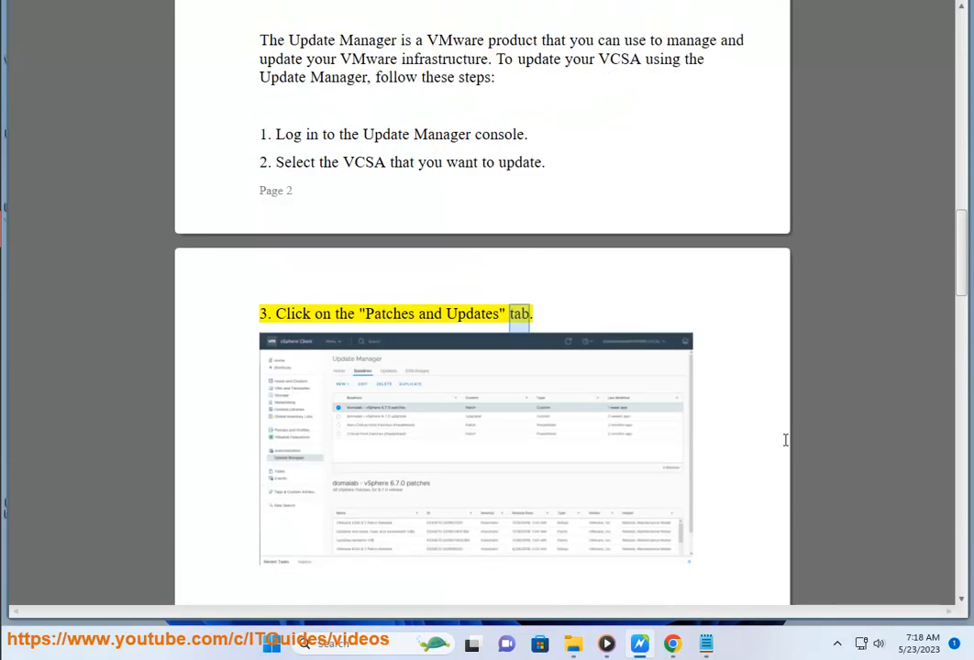
scroll("down", 3)
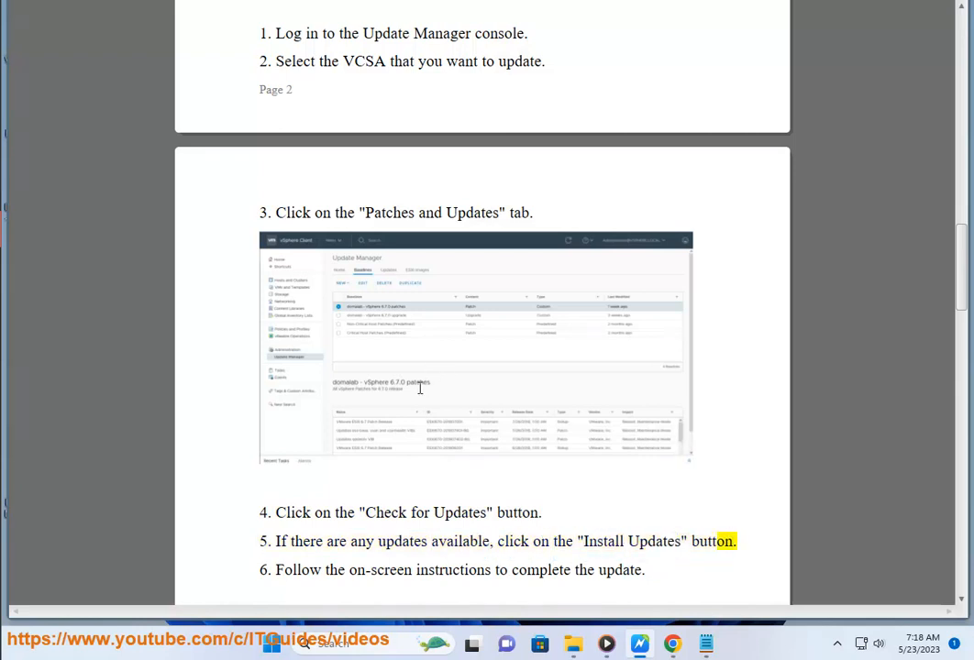
double_click(453, 569)
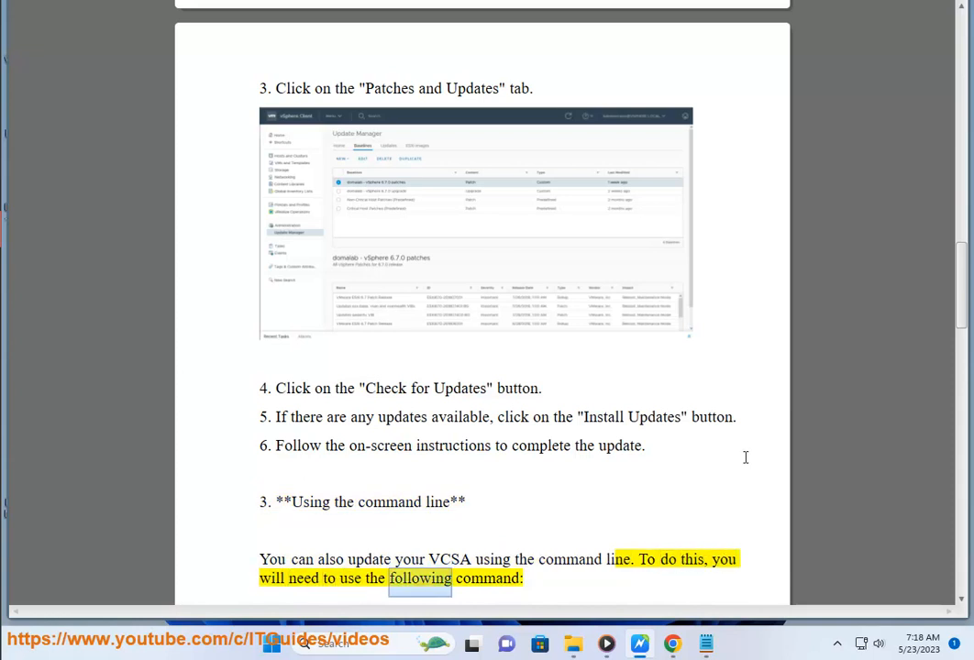
Follow Read Aloud through the vami --update command onto page 4's back-up note and tips
scroll("down", 3)
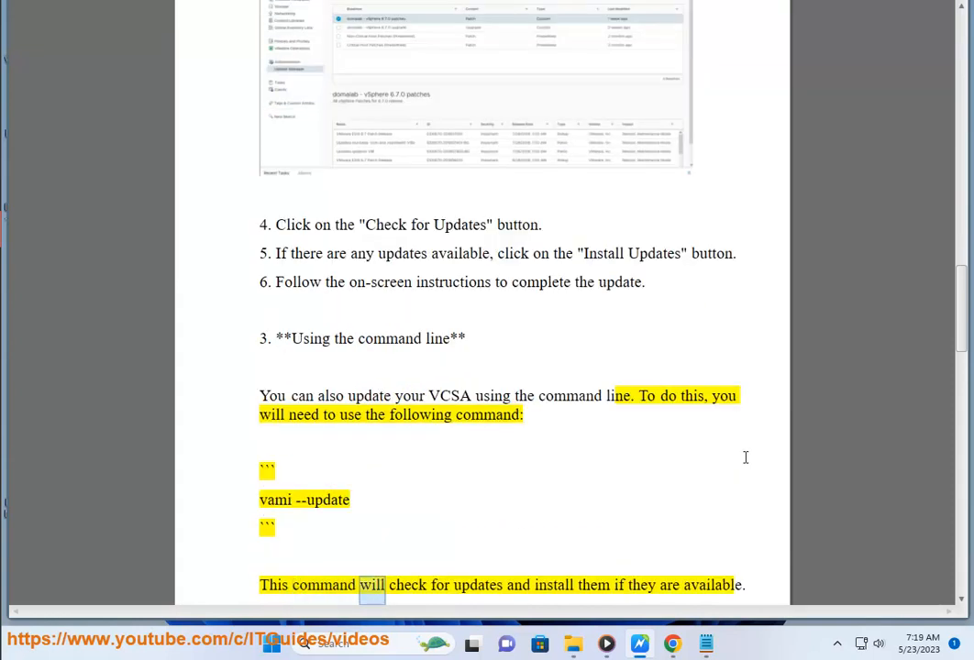
double_click(712, 585)
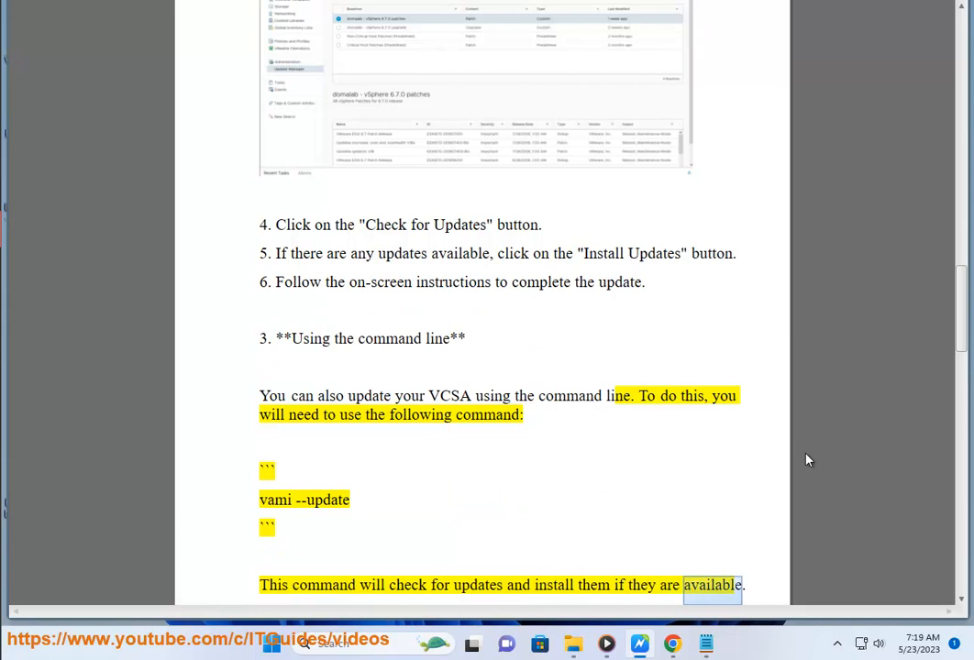
scroll("down", 3)
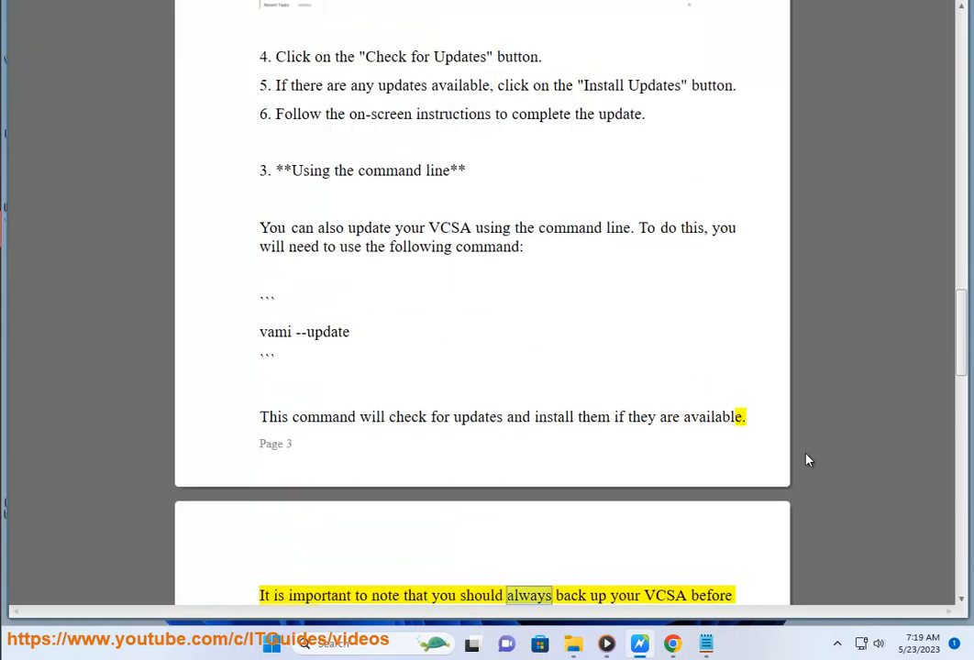
scroll("down", 3)
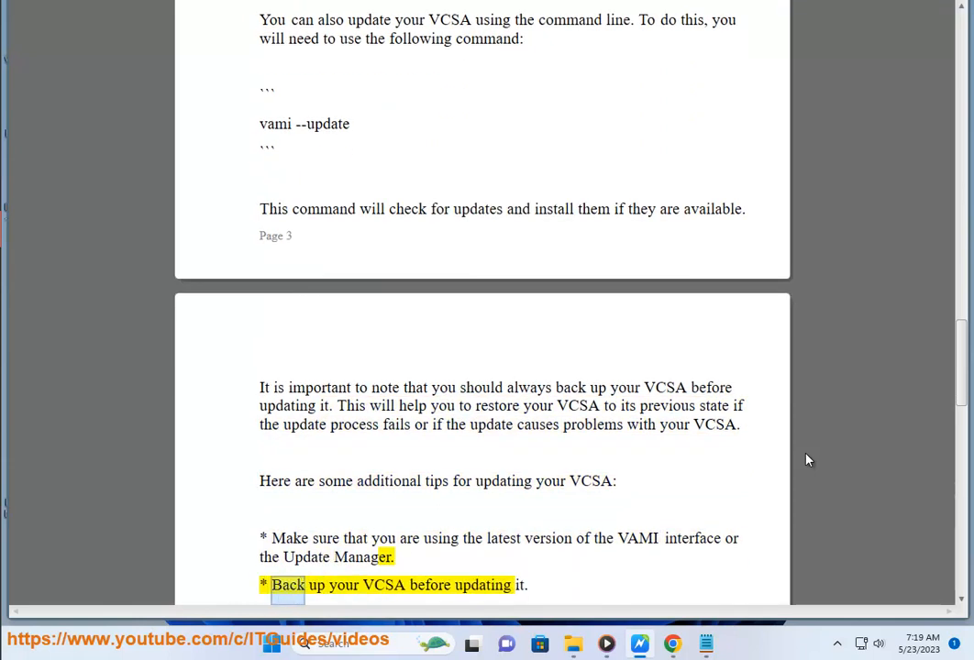
Follow Read Aloud through the additional VCSA tips as the vCenter patching KB search appears
scroll("down", 3)
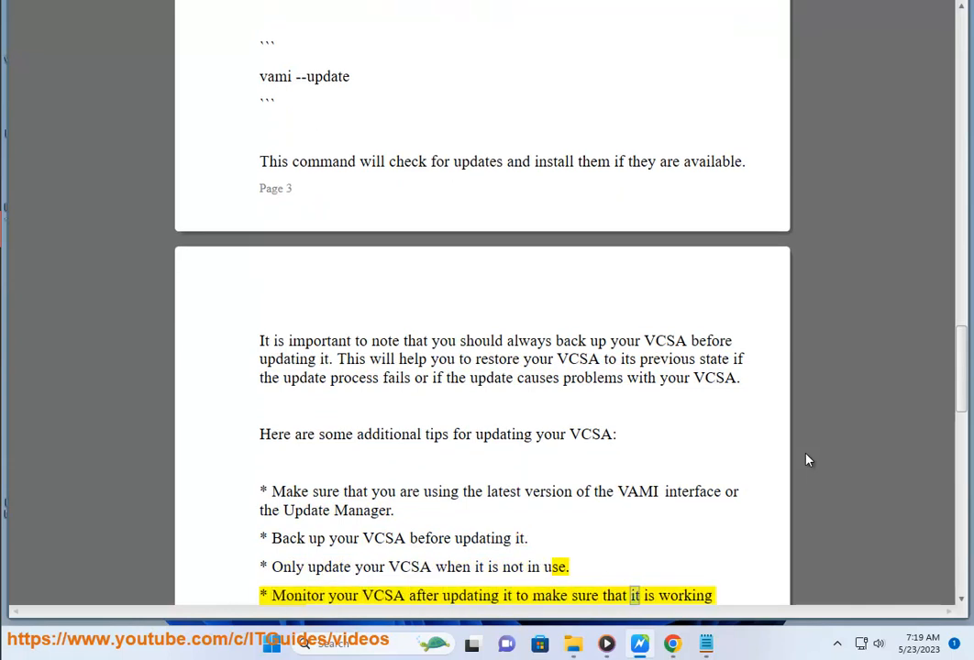
scroll("down", 3)
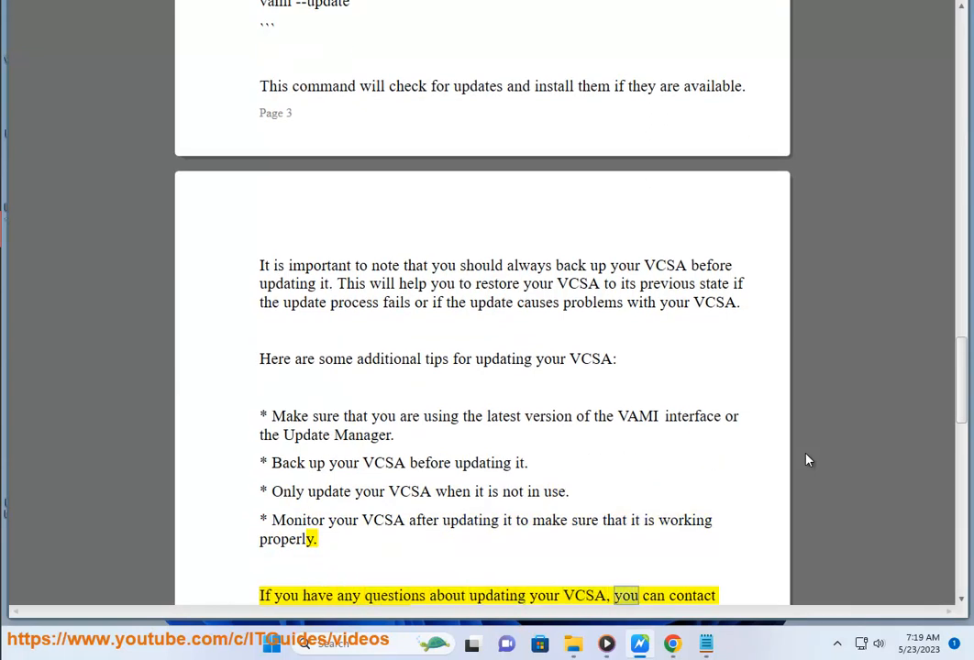
scroll("down", 3)
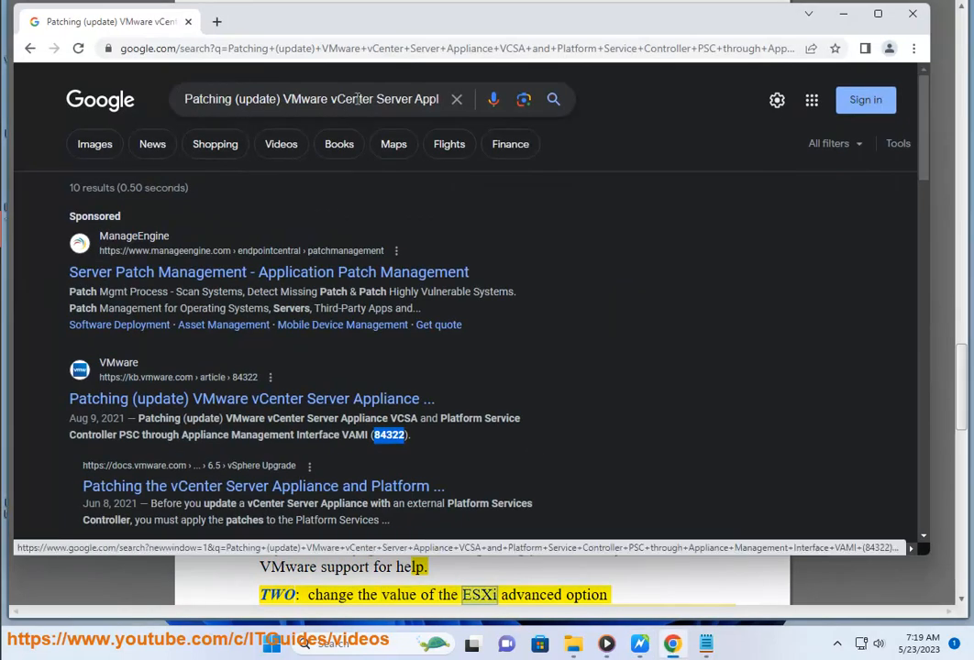
Leave the KB search and reach 'TWO: change the ESXi advanced option' SuppressHyperthreadWarning and its L1TF source
type("VMW")
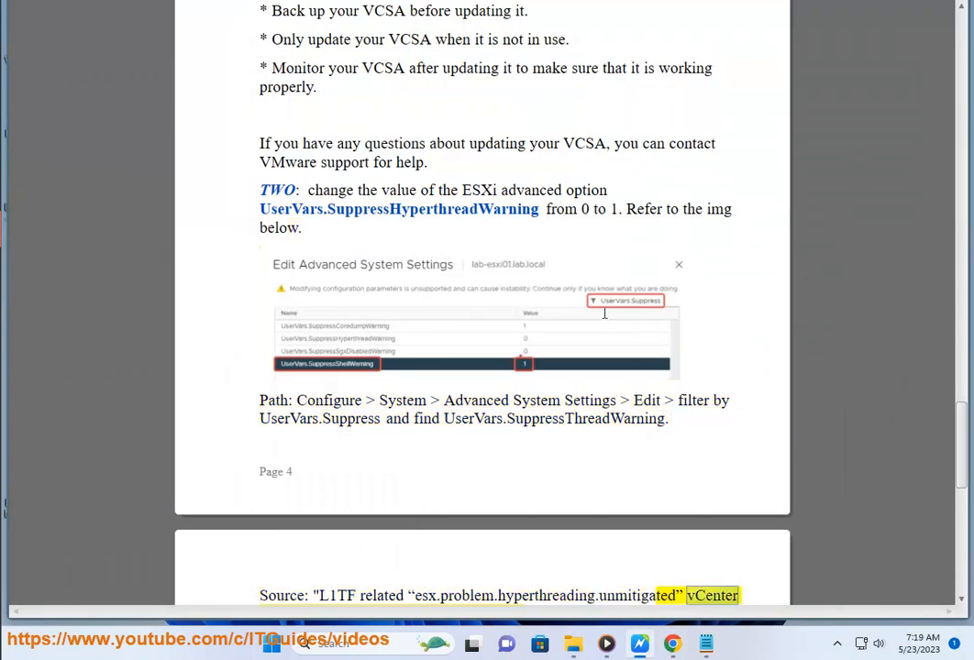
scroll("down", 3)
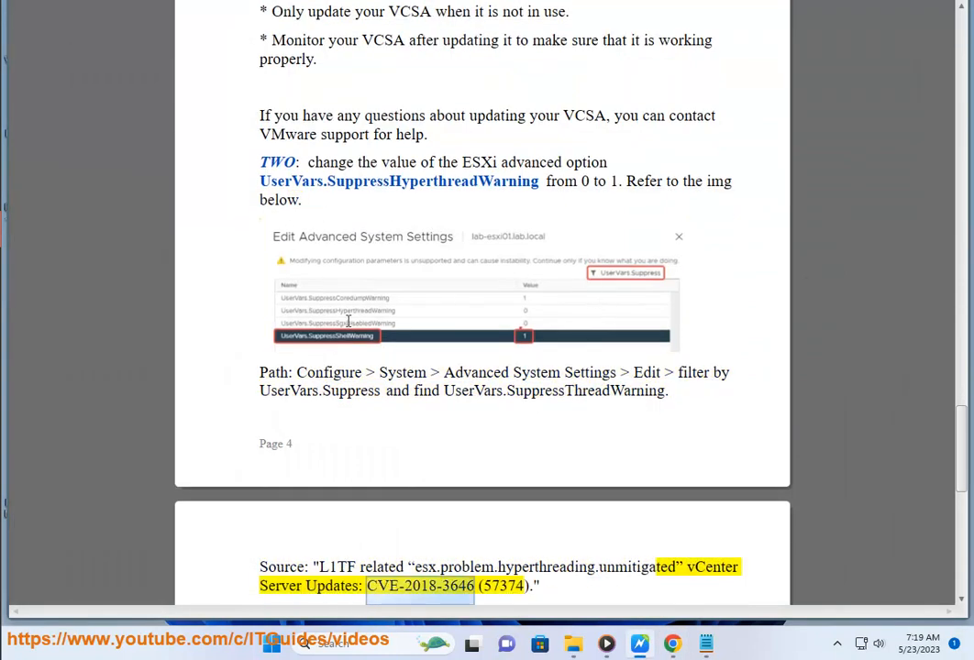